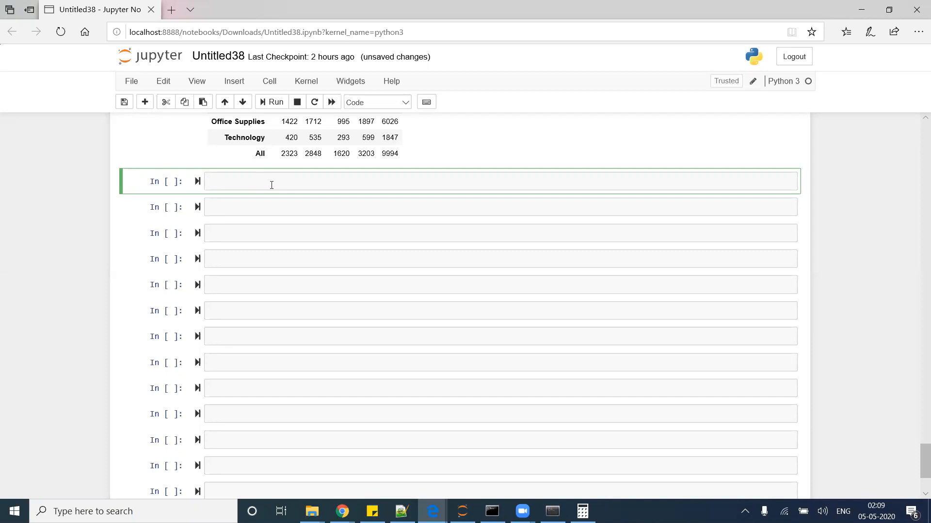
Step: Show the first ten superstore Profit values with superstore.Profit.head(10), autocompleting superstore
{"action": "left_click", "coordinate": [267, 181]}
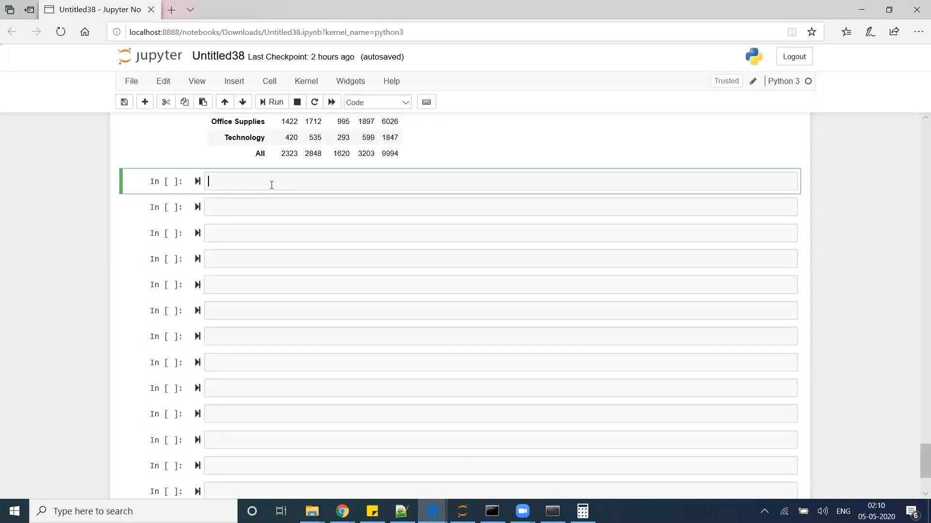
{"action": "mouse_move", "coordinate": [319, 217]}
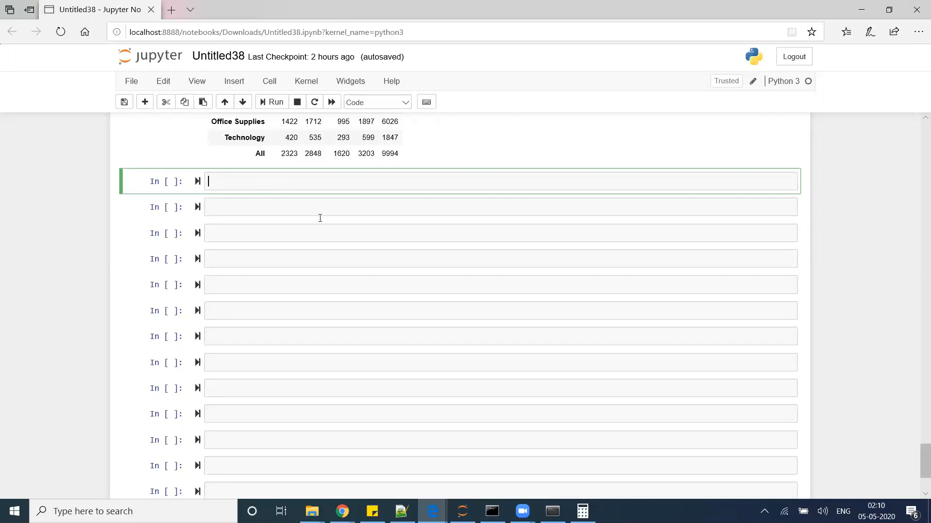
{"action": "type", "text": "super"}
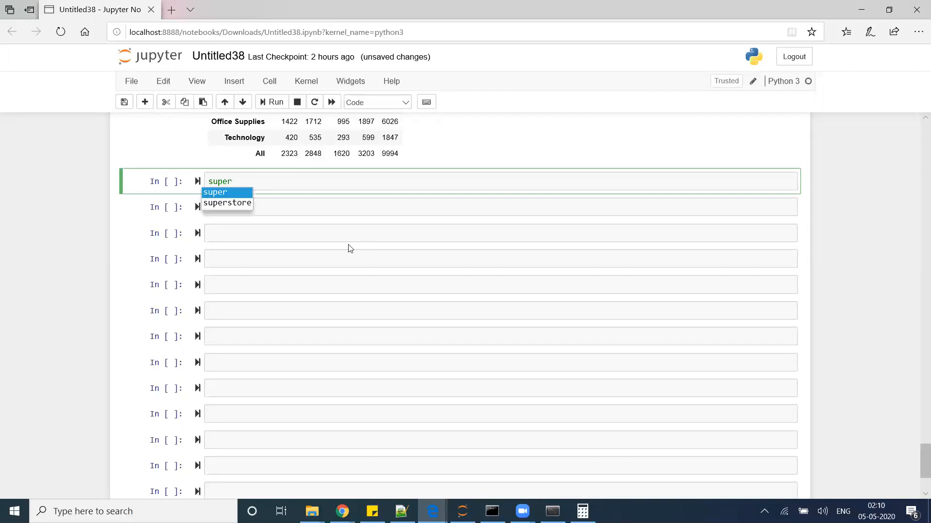
{"action": "left_click", "coordinate": [227, 203]}
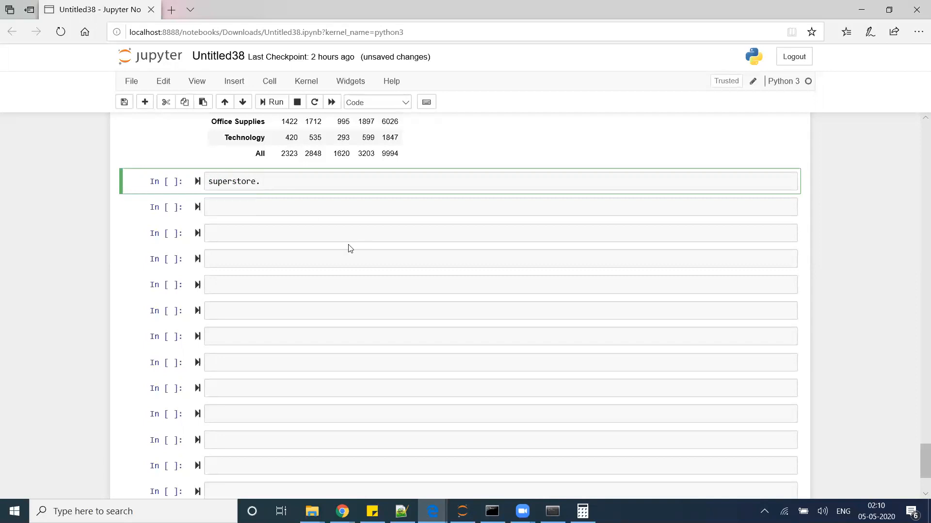
{"action": "type", "text": "Profit"}
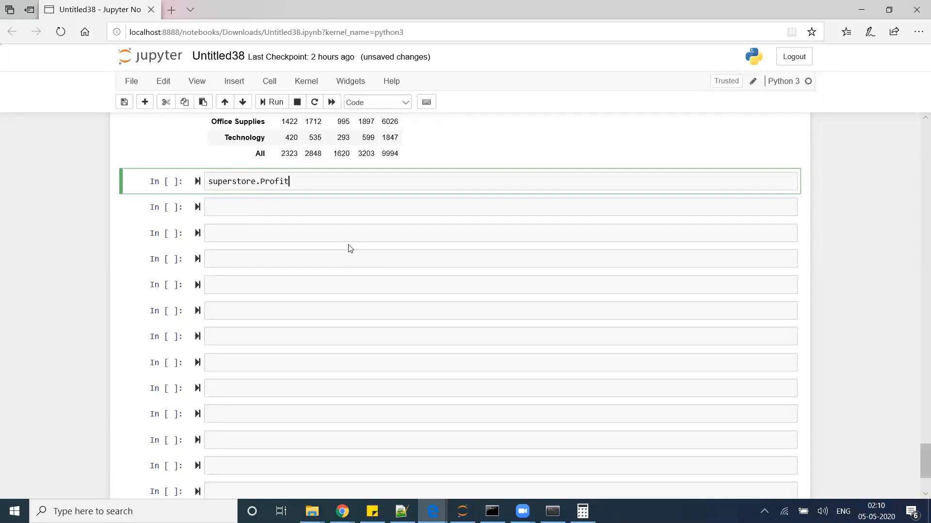
{"action": "type", "text": ".head()"}
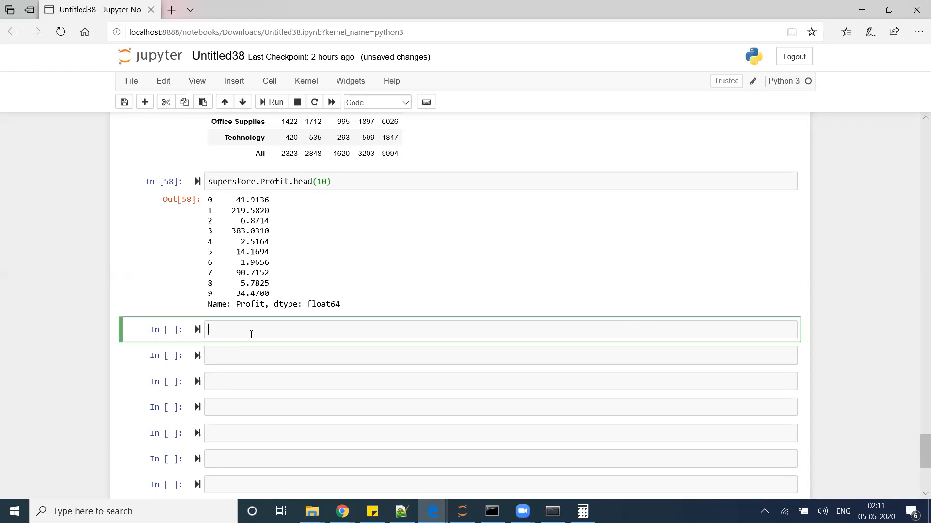
Step: Write pd.cut on superstore.Sales with bins [-600, 0, 200, 400, 600]
{"action": "type", "text": "pd"}
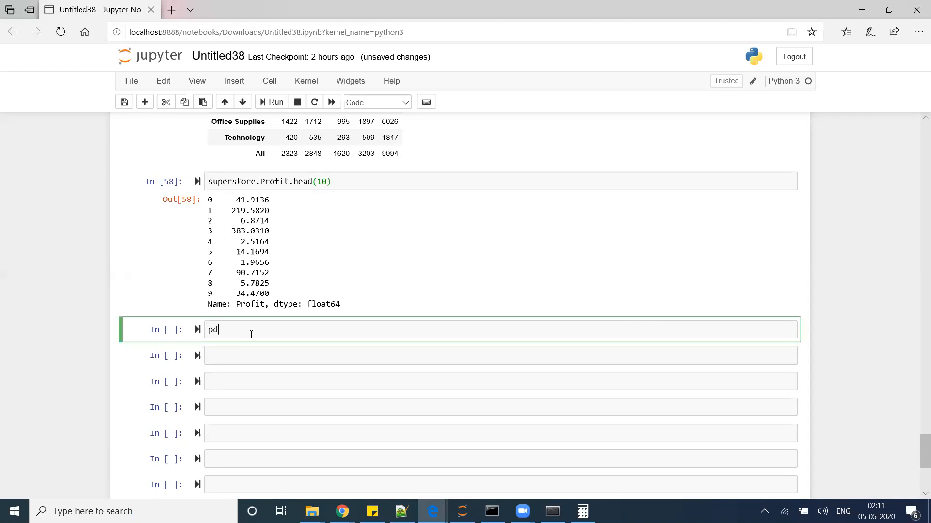
{"action": "type", "text": ".cut("}
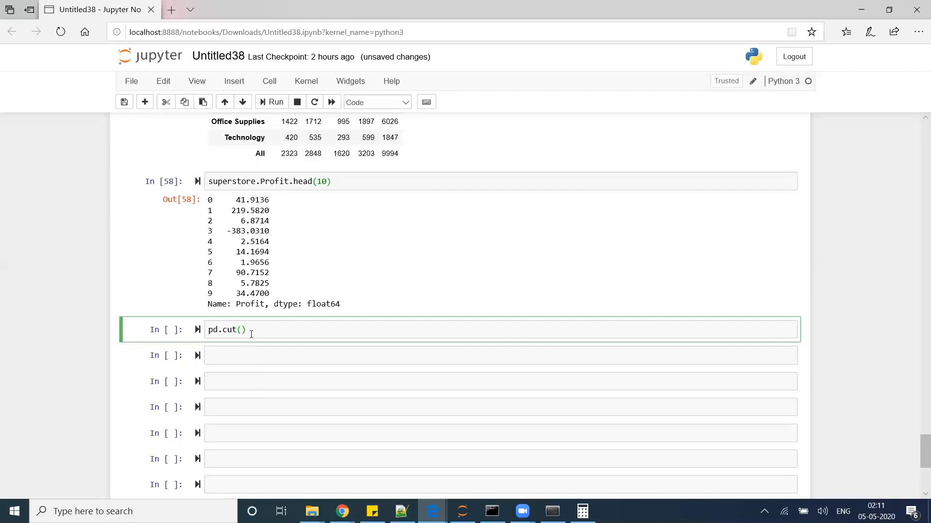
{"action": "type", "text": "superstore"}
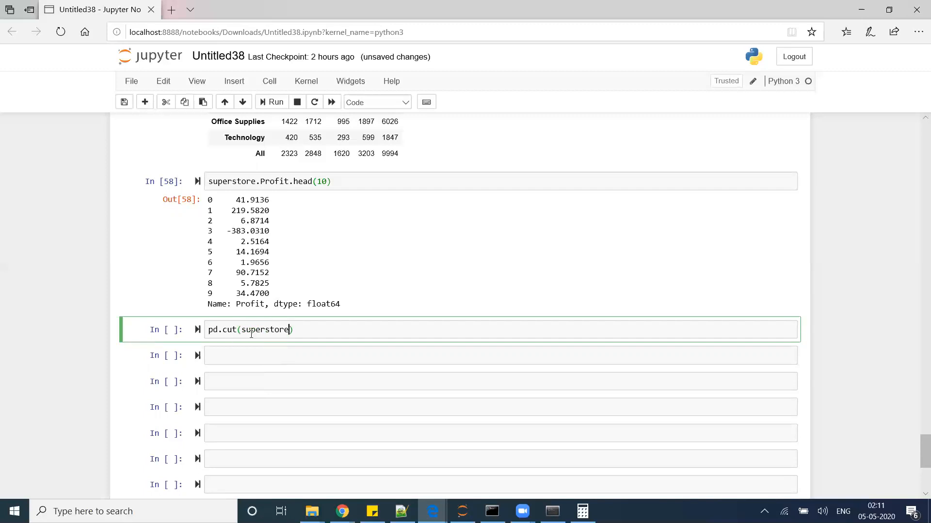
{"action": "type", "text": ".Sales"}
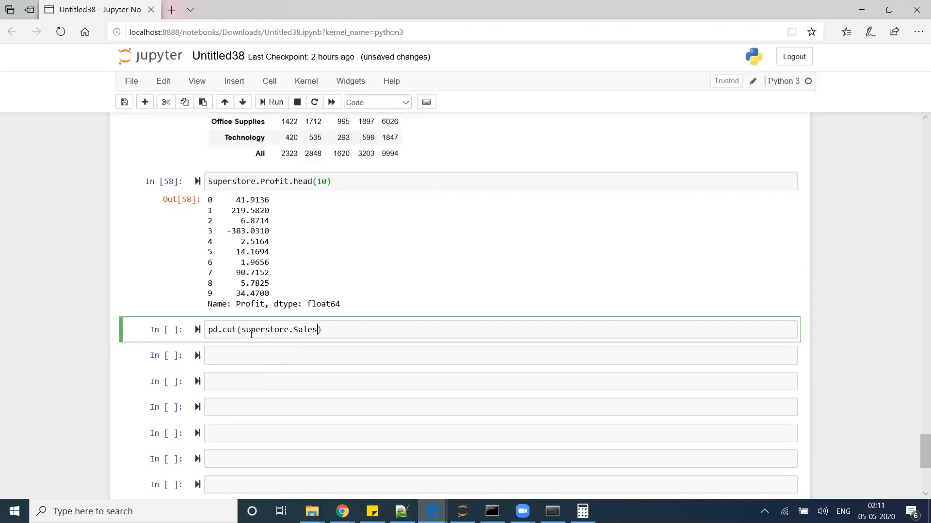
{"action": "type", "text": ", bi"}
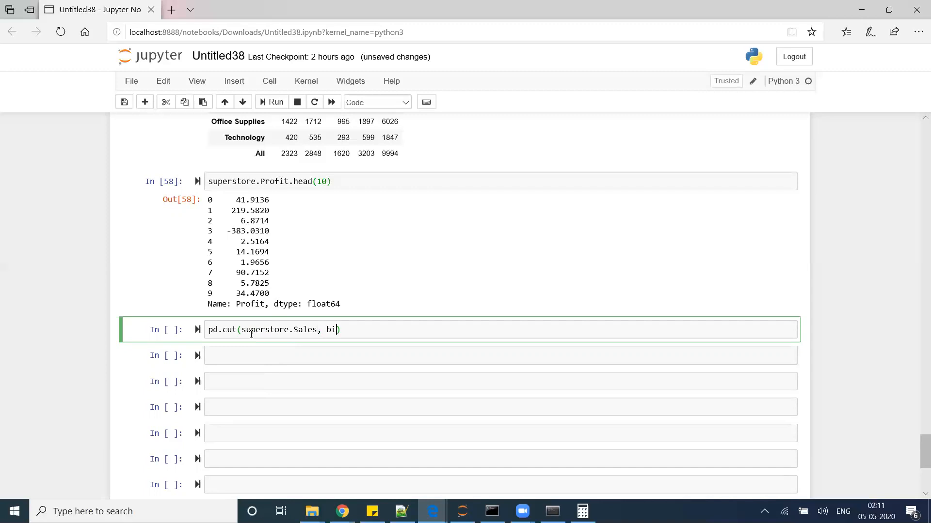
{"action": "type", "text": "ns=[]"}
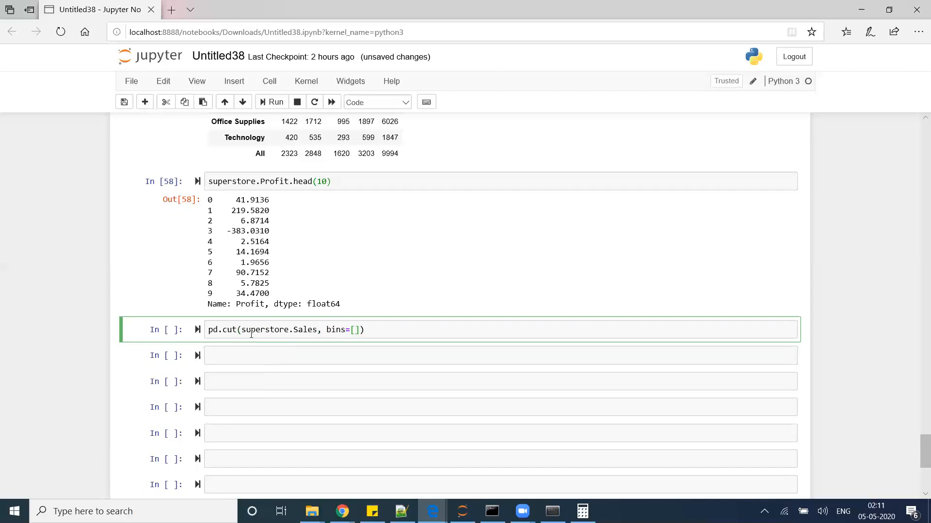
{"action": "type", "text": "-6"}
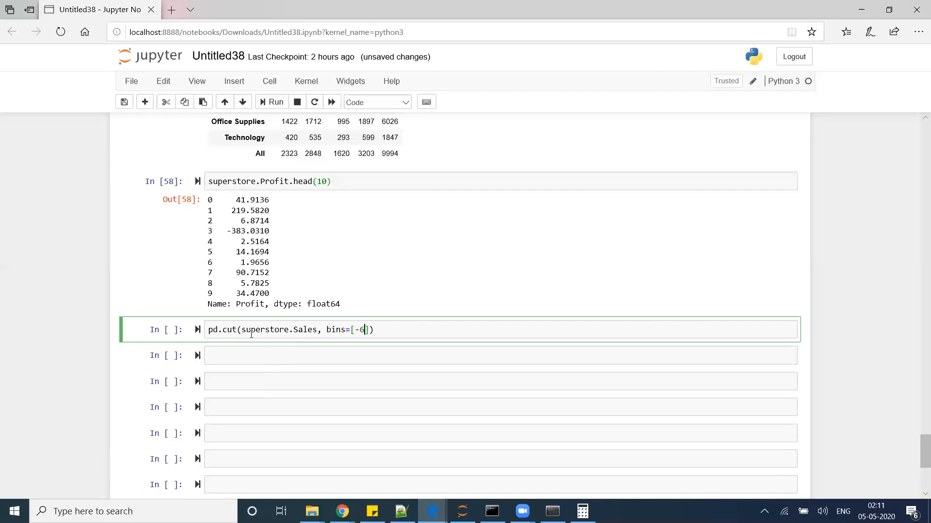
{"action": "type", "text": "00,0,2"}
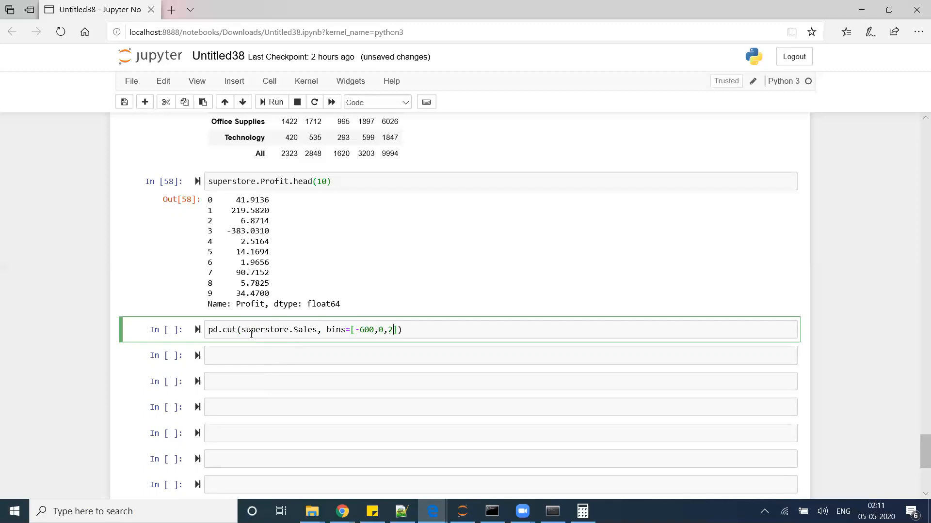
{"action": "type", "text": "00,400,"}
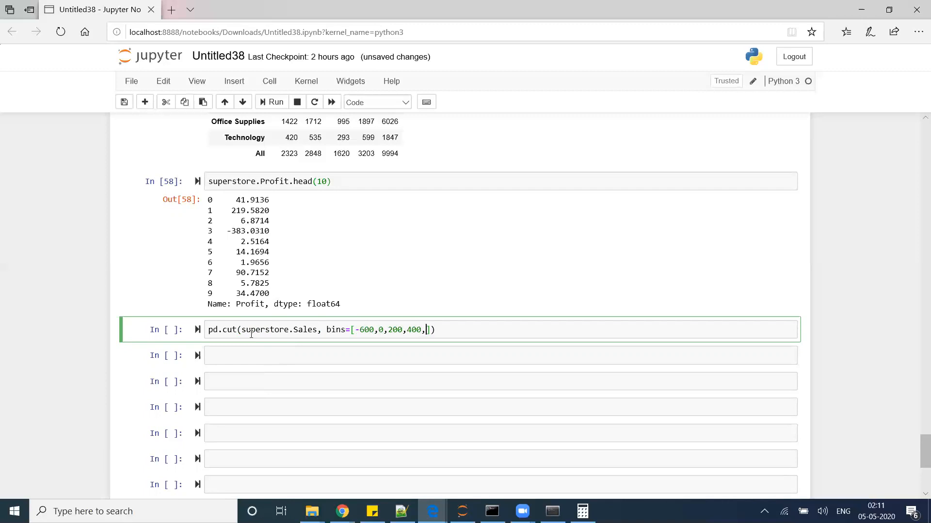
{"action": "type", "text": "600"}
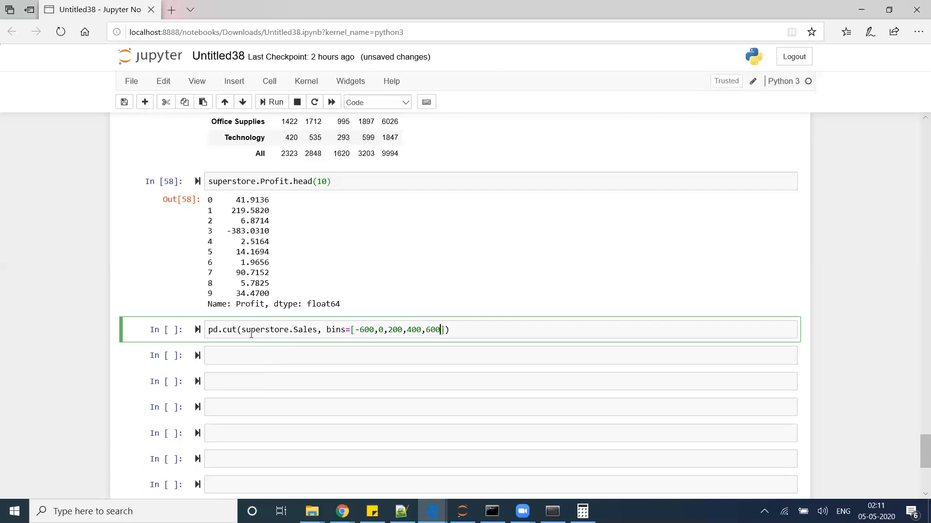
Step: Add labels Bronze, Silver, Gold and Diamond, and display the first 20 results
{"action": "type", "text": ", labels="}
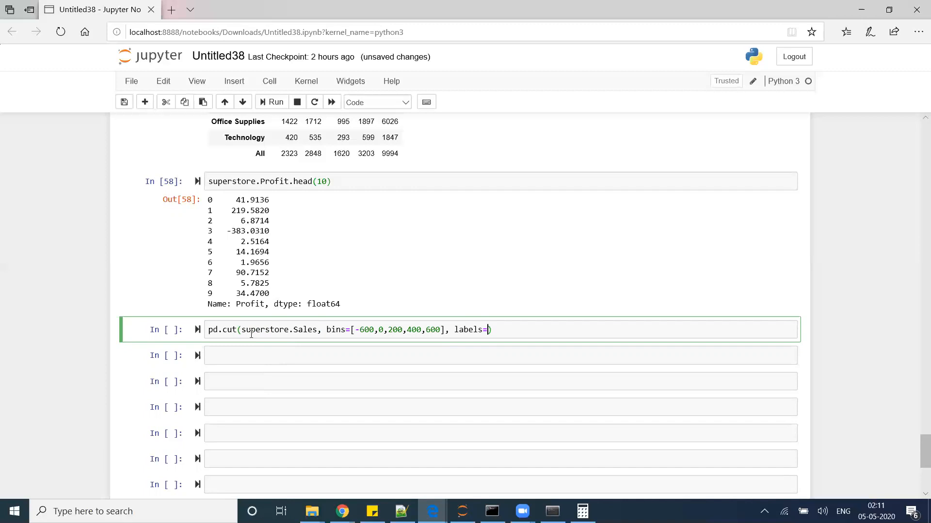
{"action": "type", "text": "['']"}
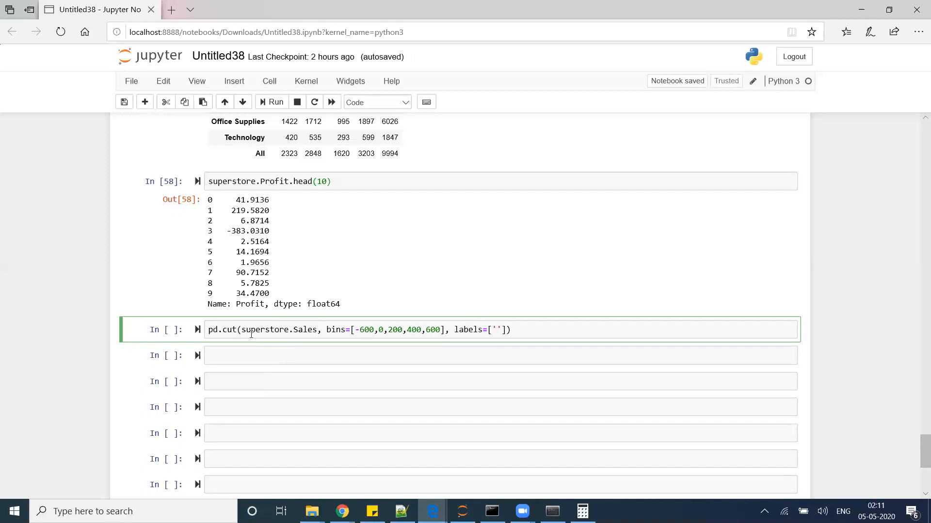
{"action": "type", "text": "Broze"}
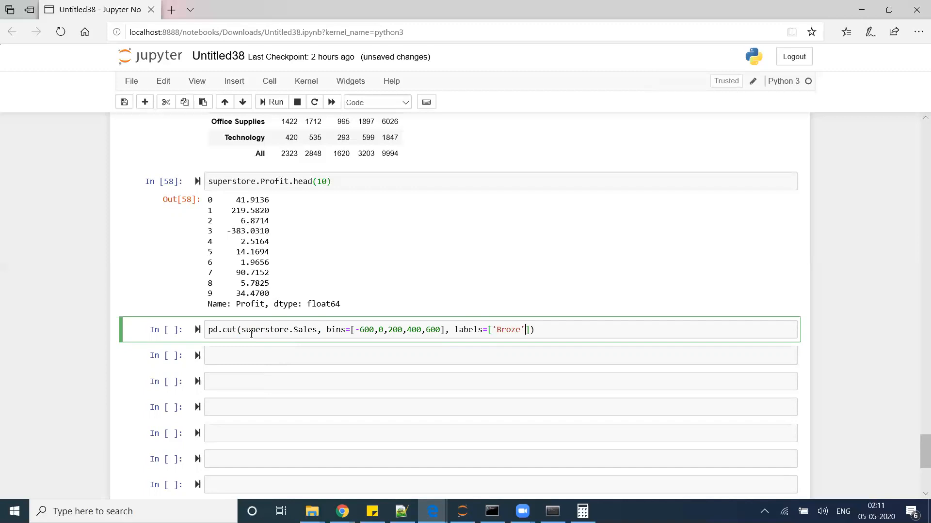
{"action": "type", "text": ","}
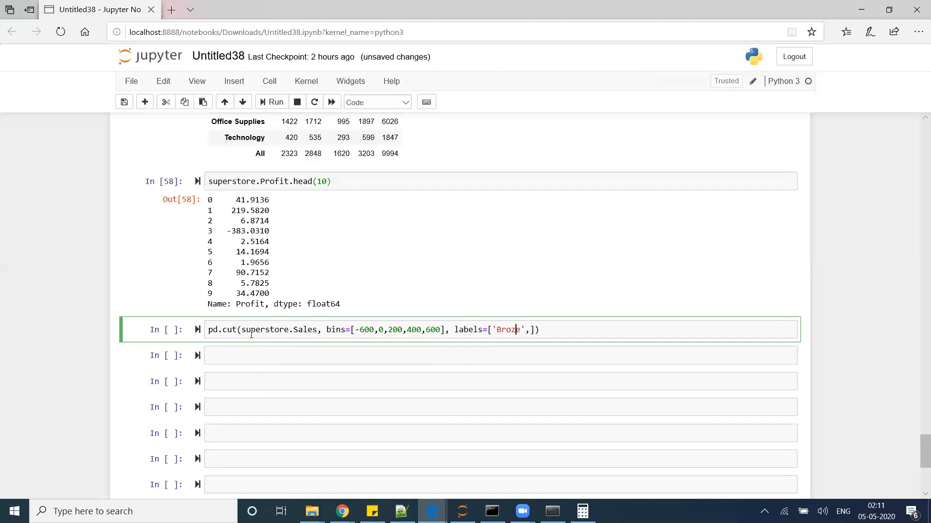
{"action": "type", "text": "n,"}
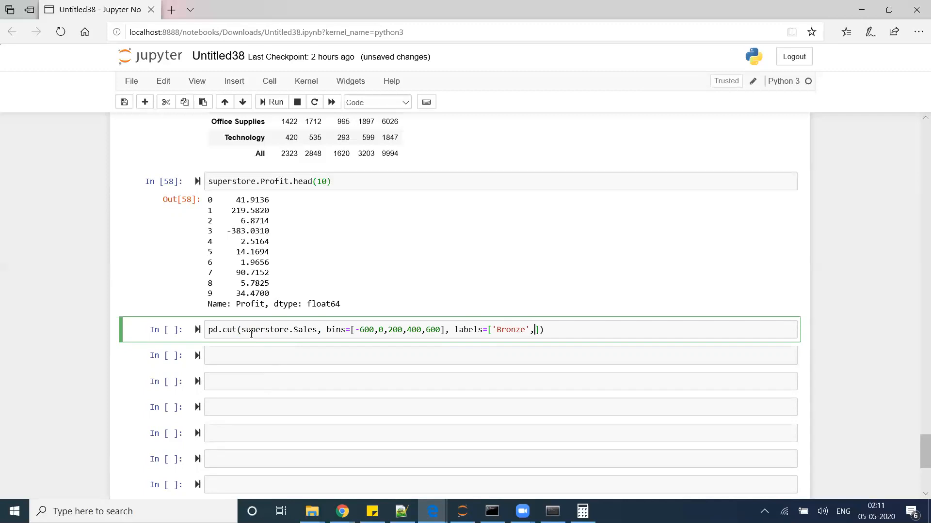
{"action": "type", "text": "'Si"}
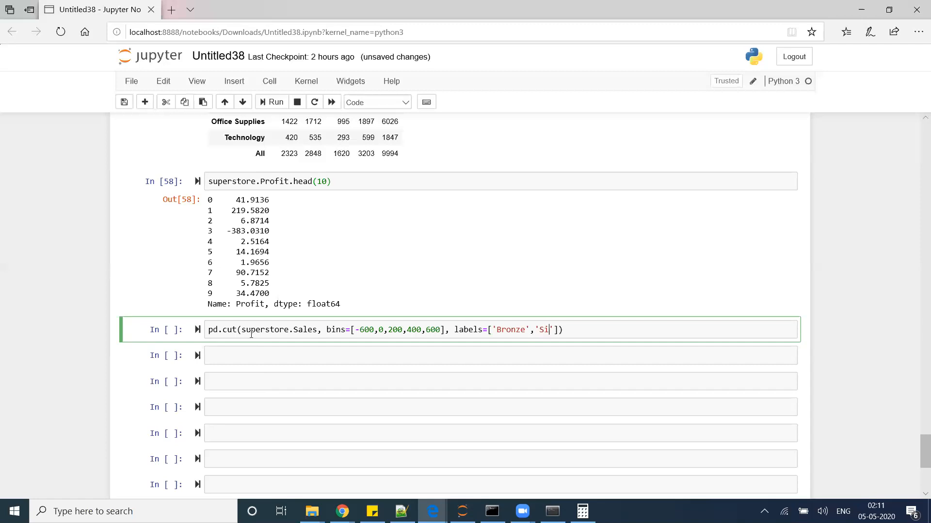
{"action": "type", "text": "lver','Gold"}
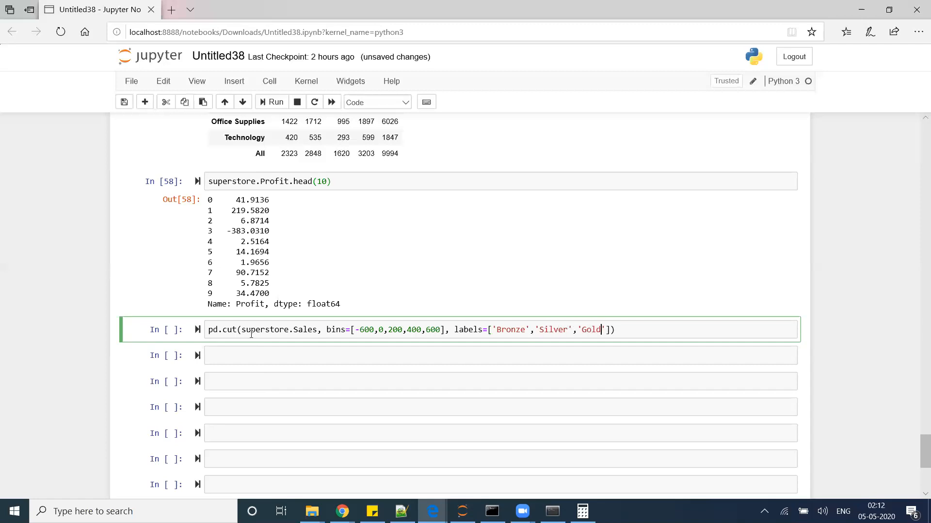
{"action": "type", "text": ","}
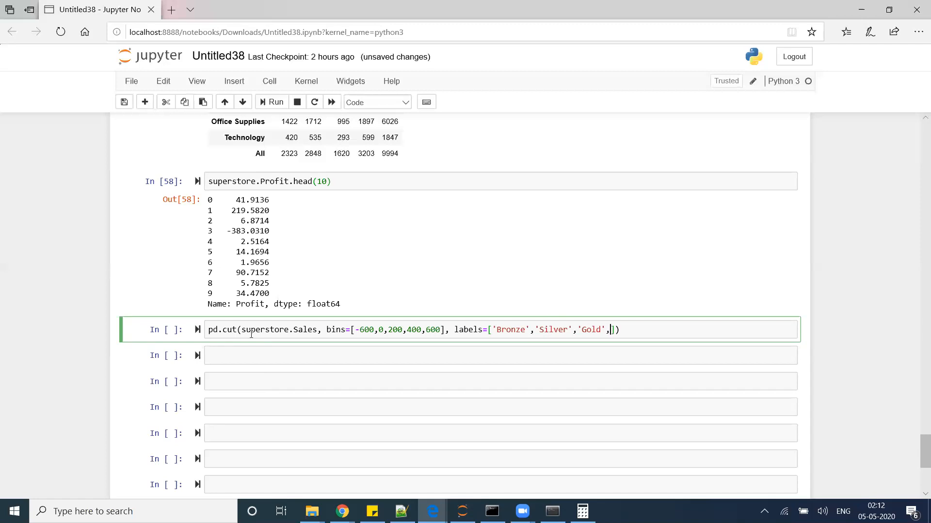
{"action": "type", "text": "'Diamond'"}
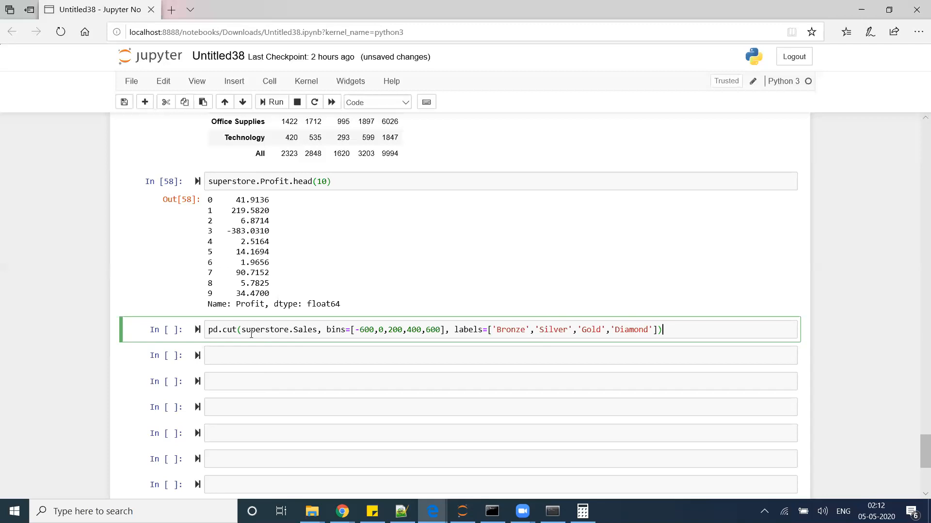
{"action": "type", "text": ".head()"}
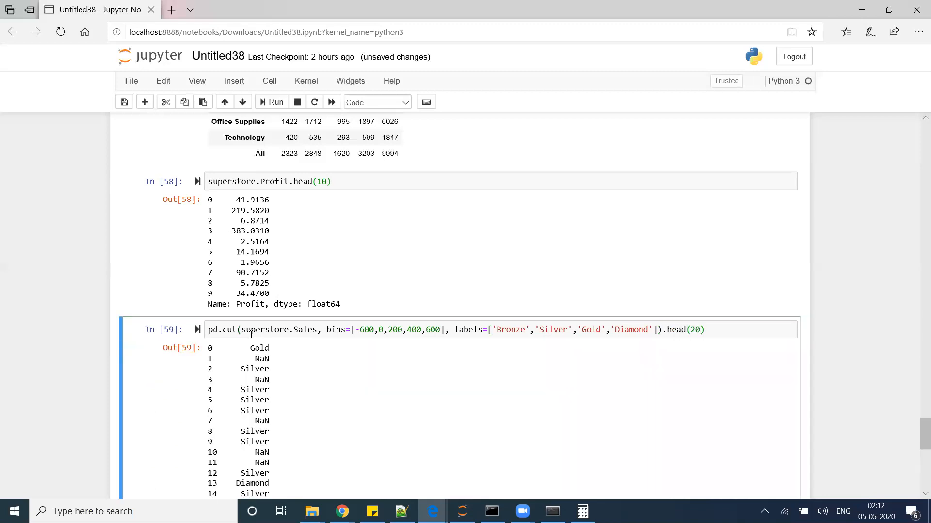
{"action": "left_click", "coordinate": [275, 102]}
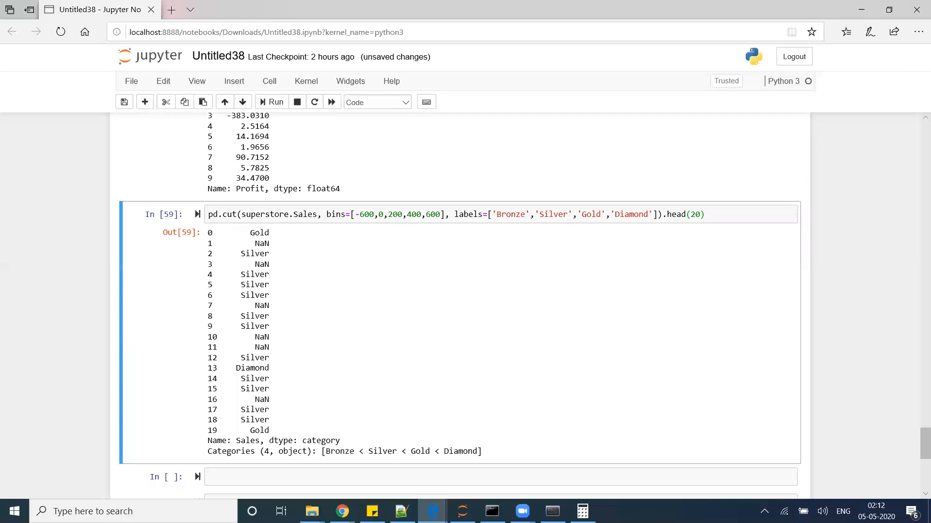
{"action": "mouse_move", "coordinate": [344, 466]}
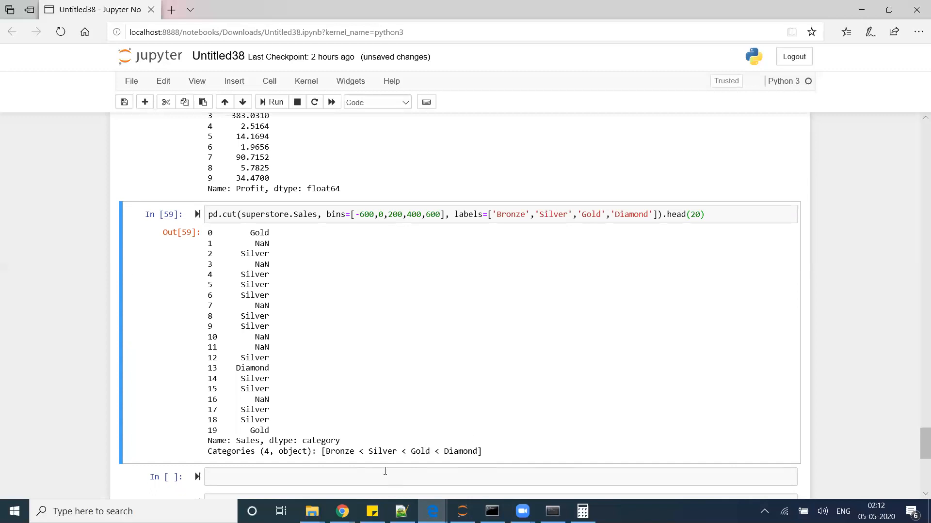
{"action": "left_click_drag", "start_coordinate": [304, 441], "coordinate": [361, 451]}
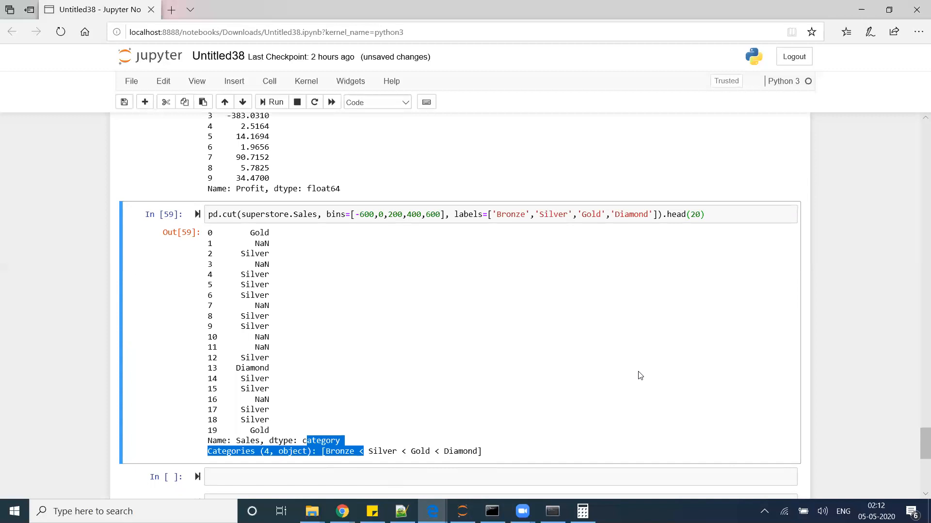